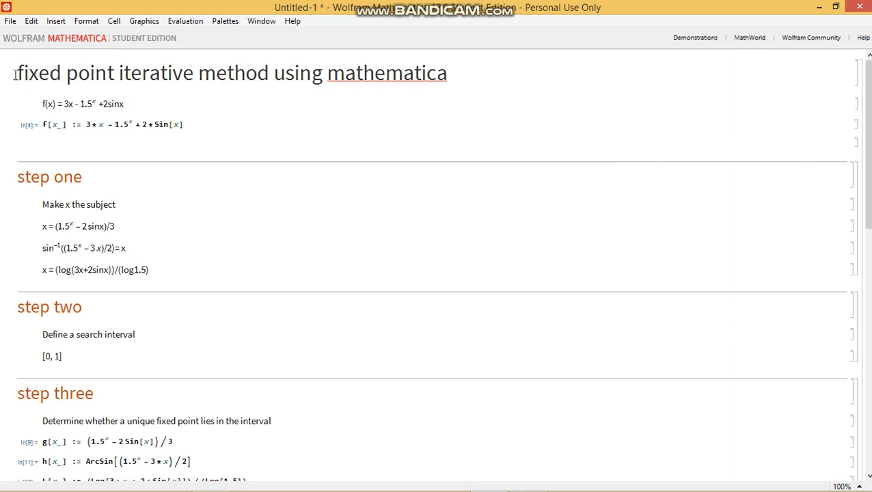
mouse_move(381, 46)
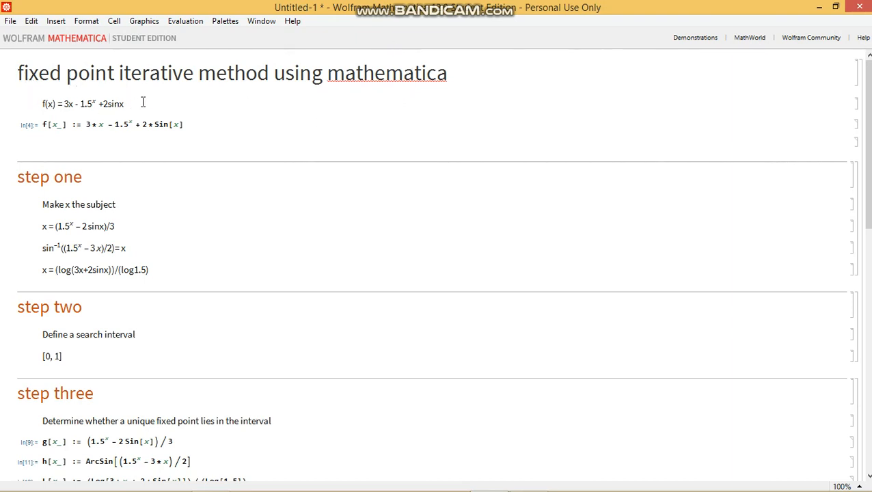
Step: Edit earlier cells: select the first rearrangement's x = part and set the search interval's upper bound to 2
triple_click(82, 103)
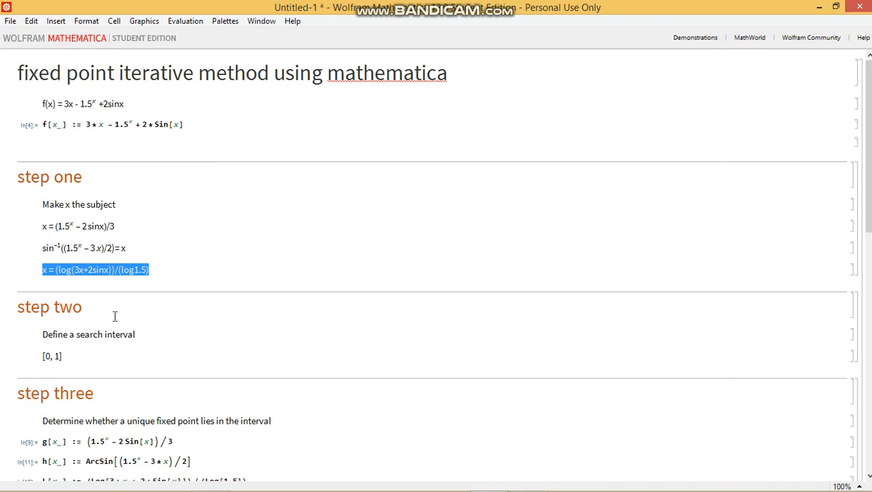
left_click(149, 269)
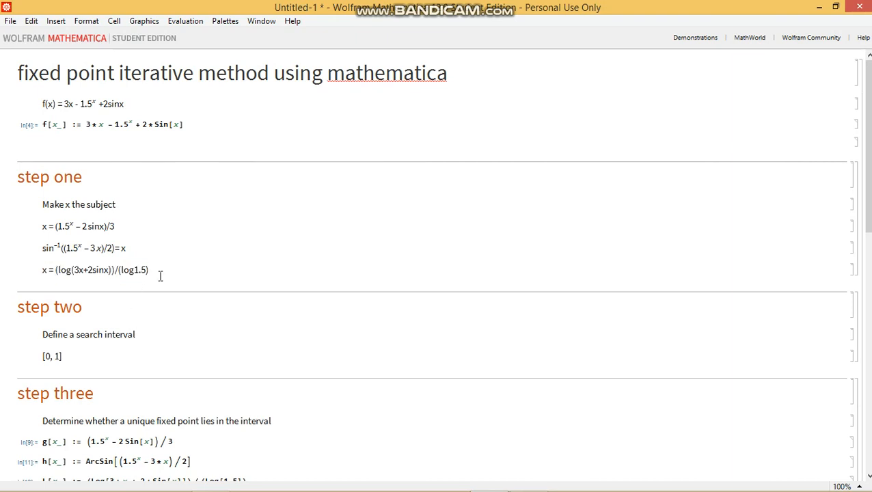
mouse_move(146, 331)
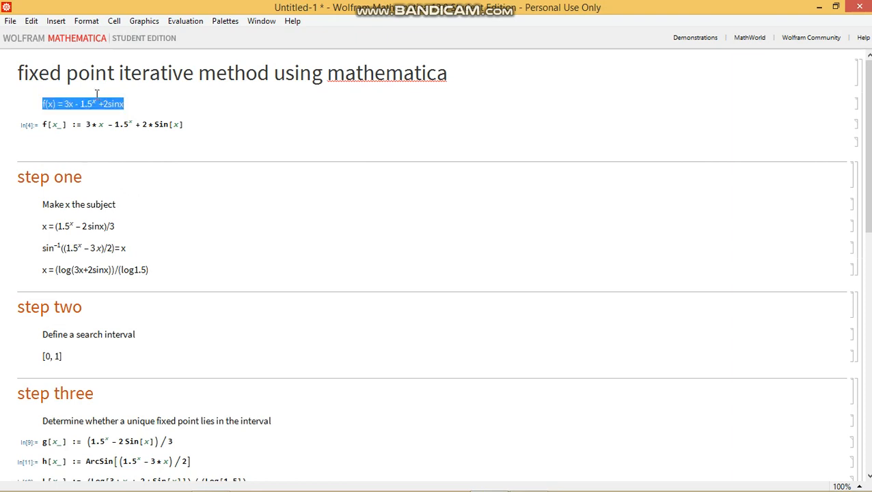
mouse_move(301, 111)
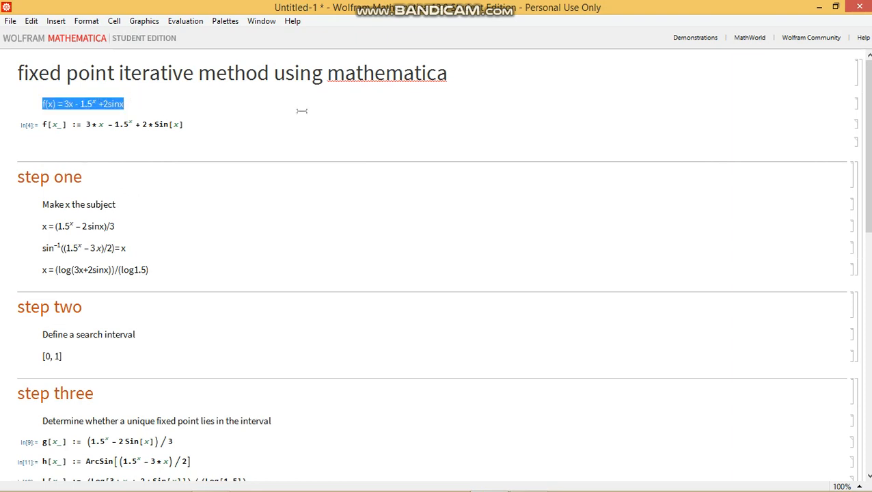
mouse_move(476, 99)
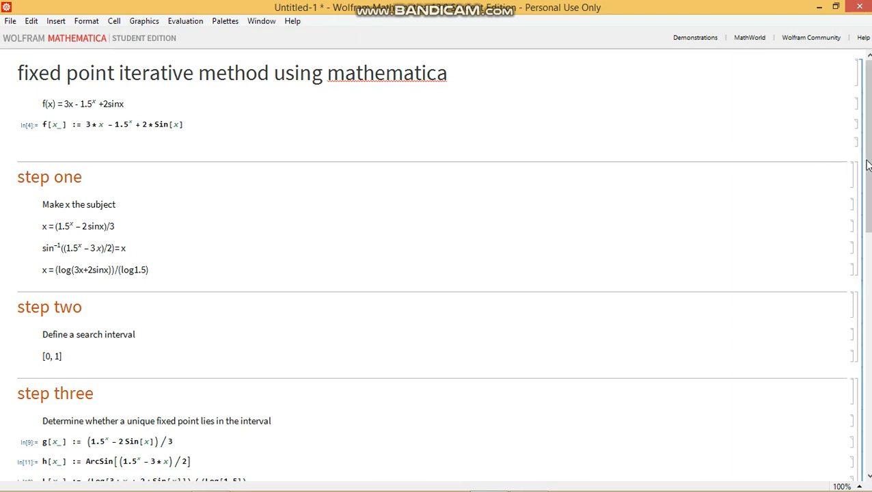
scroll("down", 3)
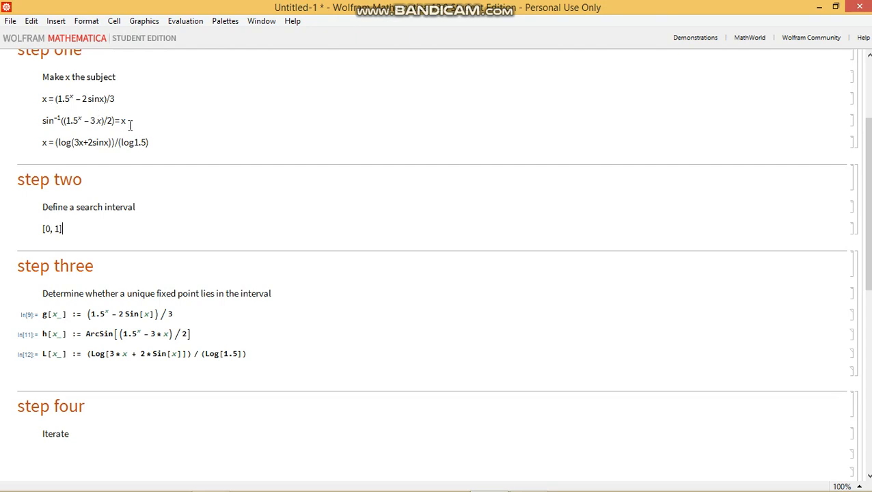
double_click(45, 98)
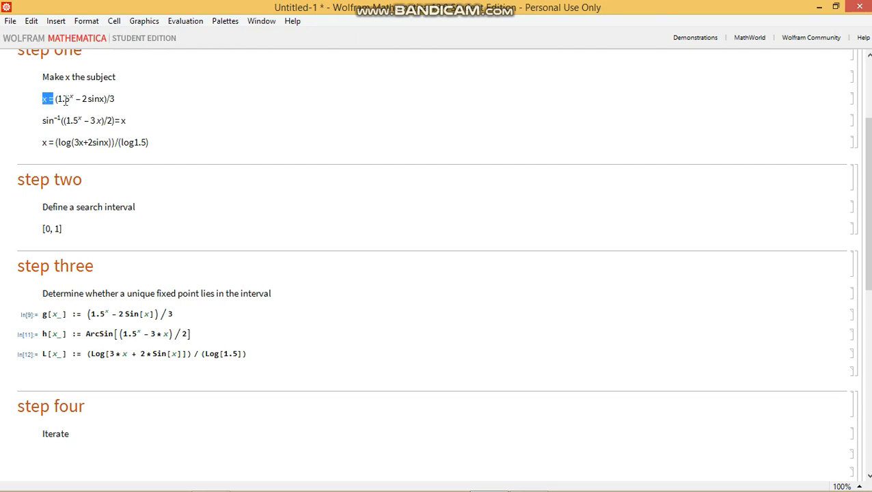
left_click_drag(48, 99, 115, 99)
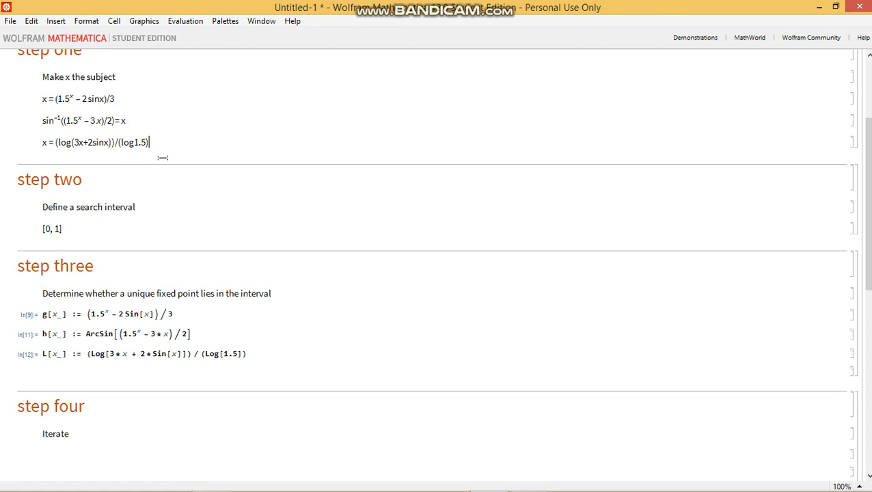
mouse_move(168, 284)
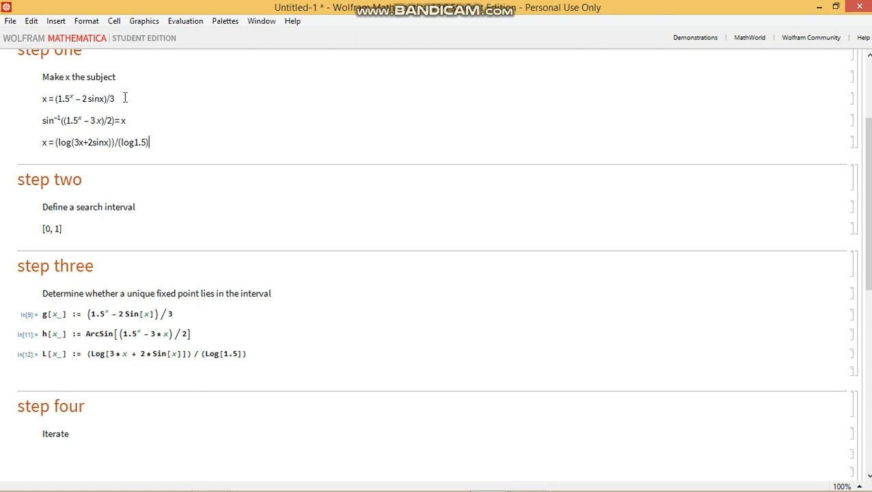
mouse_move(35, 116)
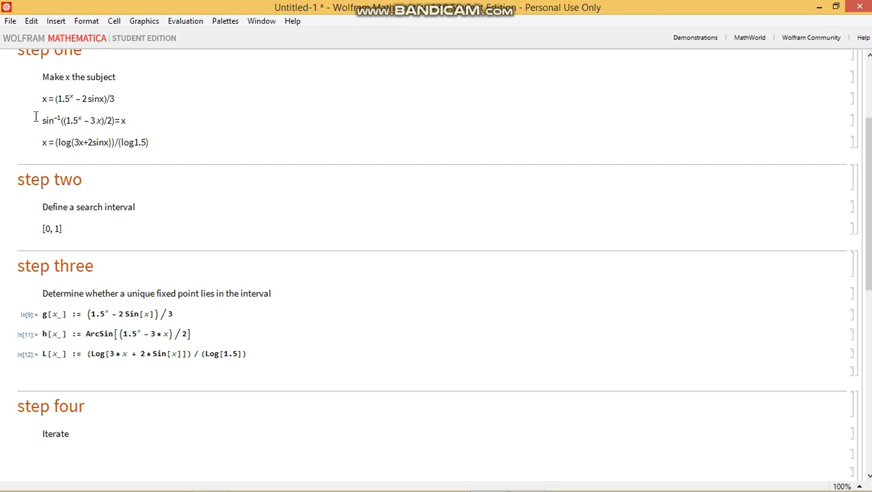
left_click(115, 98)
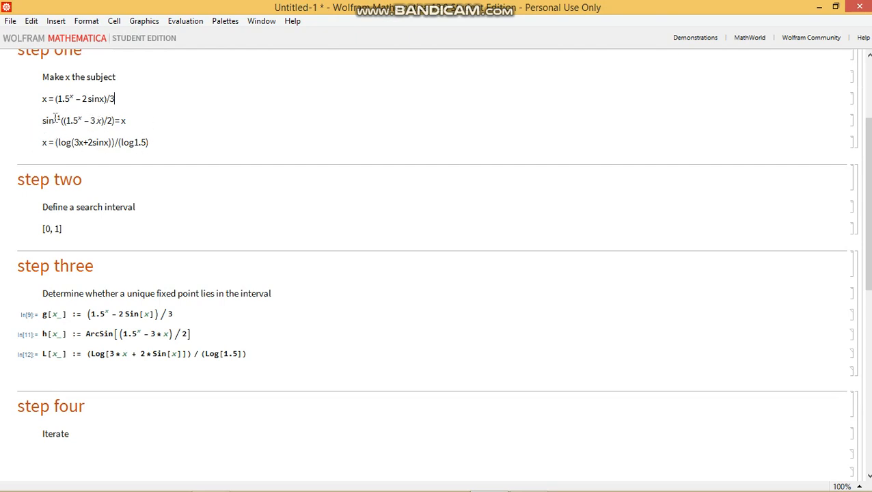
mouse_move(159, 96)
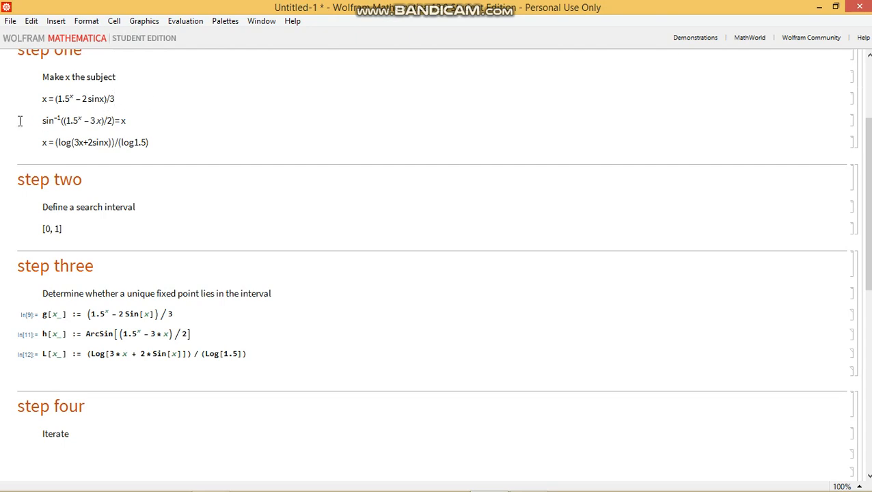
mouse_move(128, 89)
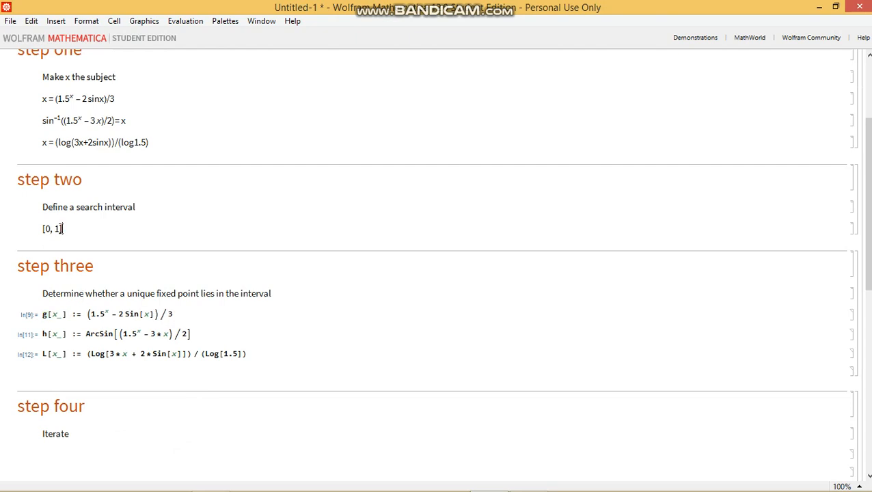
double_click(52, 228)
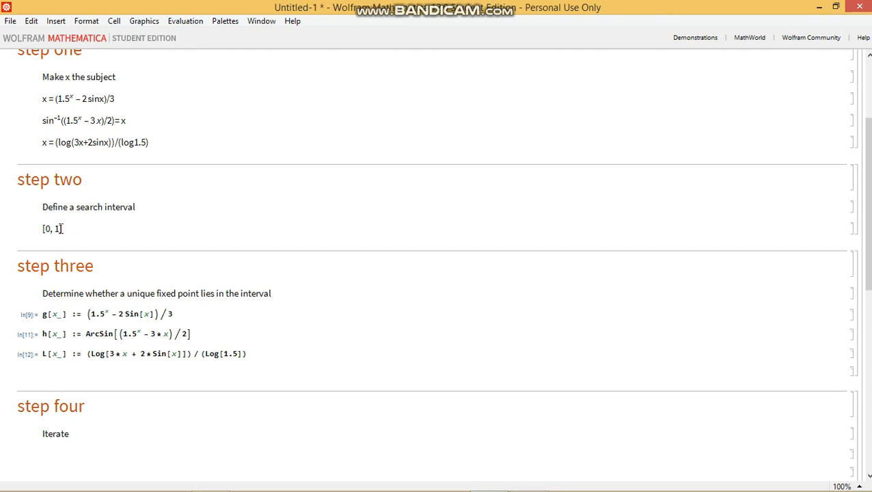
double_click(56, 228)
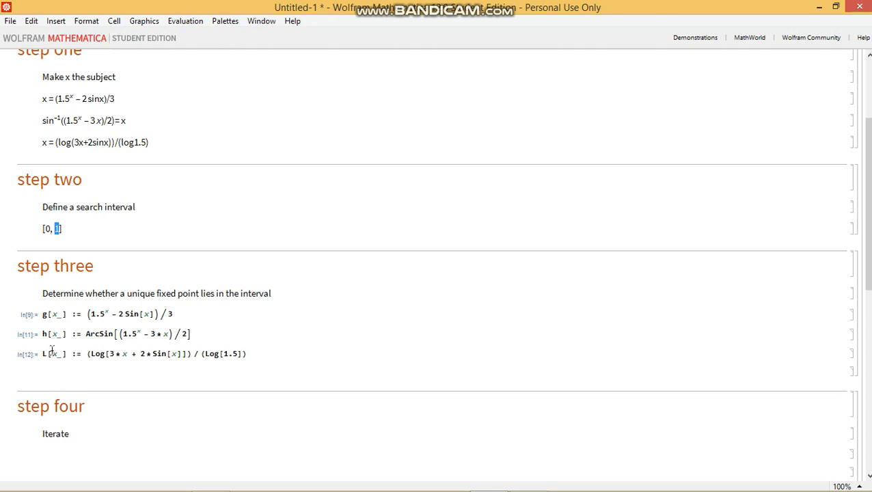
mouse_move(55, 237)
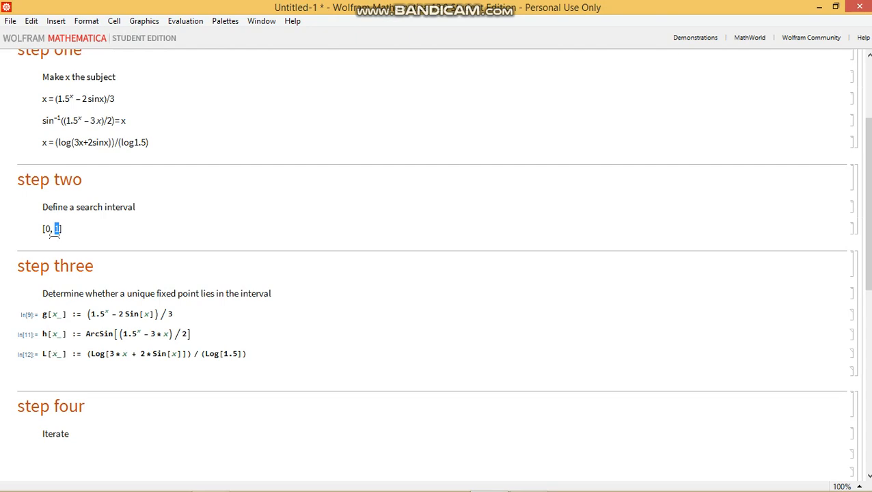
type("2")
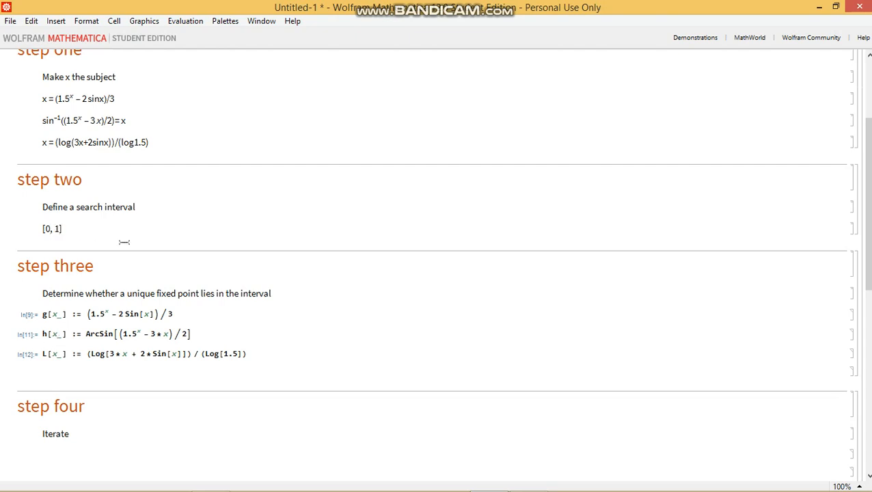
mouse_move(139, 288)
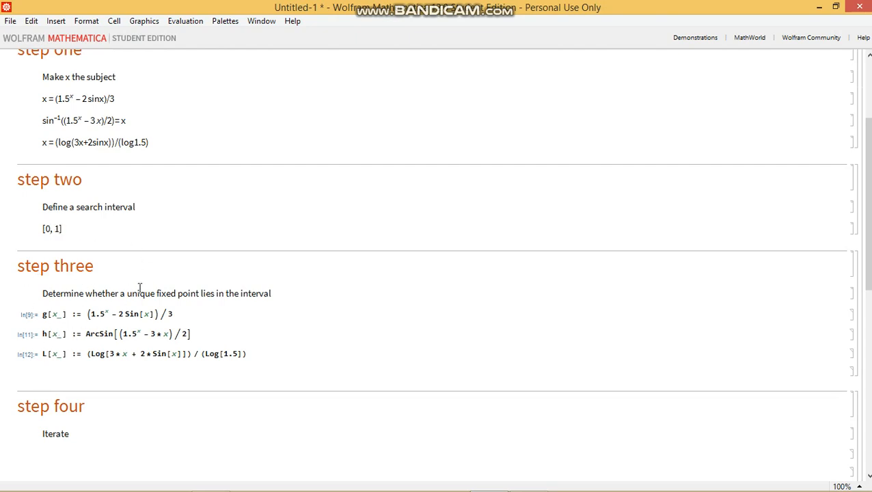
mouse_move(79, 238)
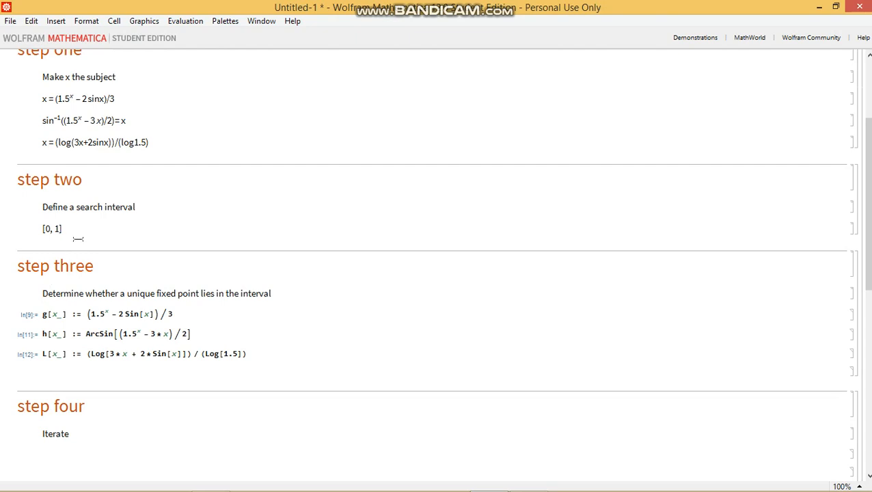
mouse_move(75, 425)
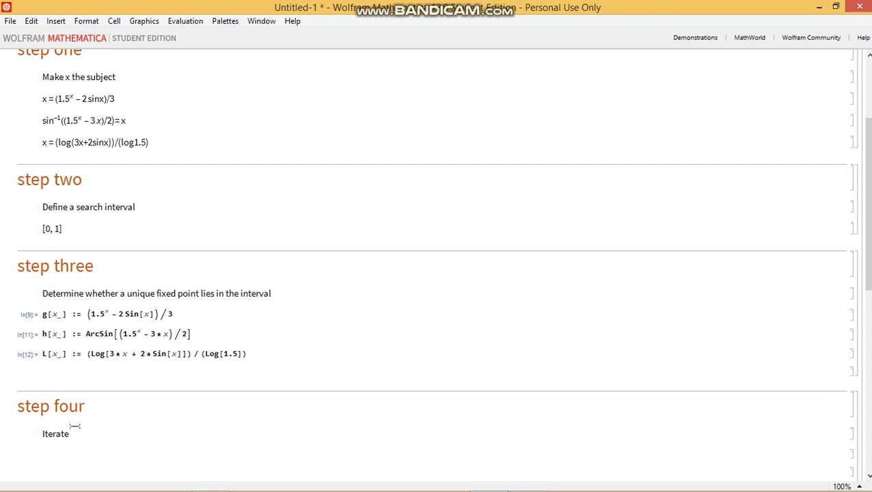
Step: Compute x1 = g[1], then h(1) and L(1) below it
scroll("down", 3)
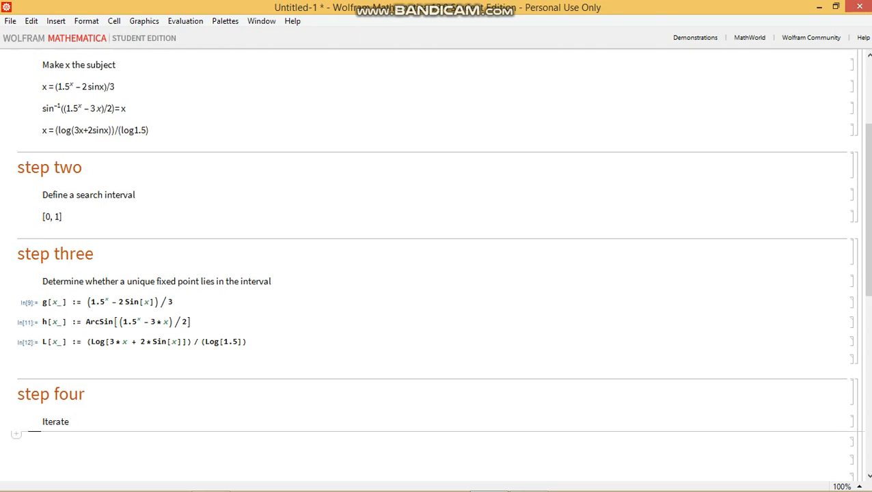
type("x1 =")
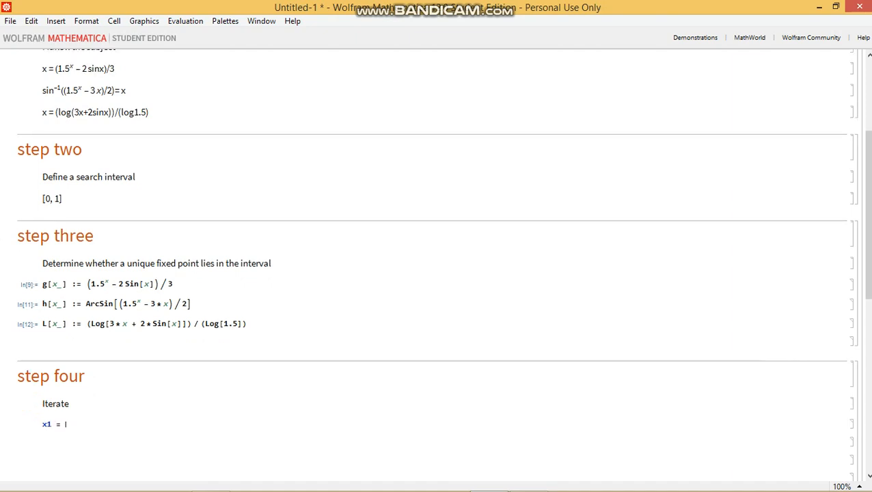
type("g[1]")
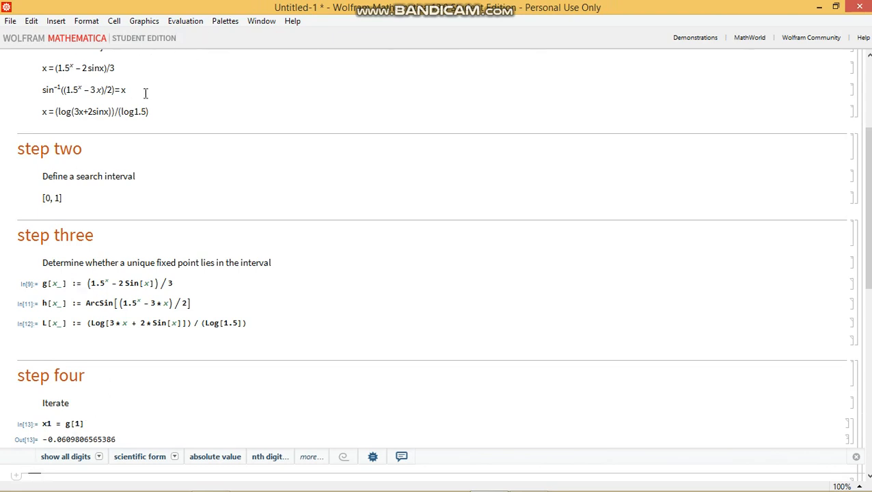
mouse_move(11, 426)
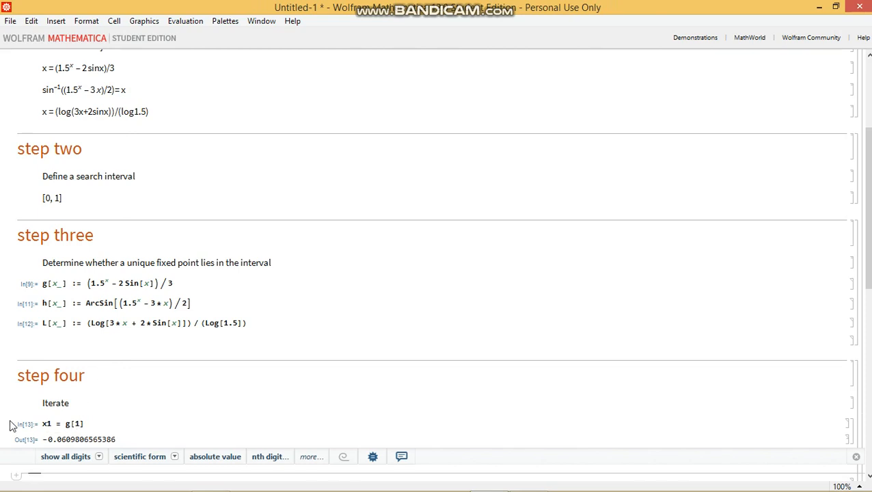
mouse_move(28, 272)
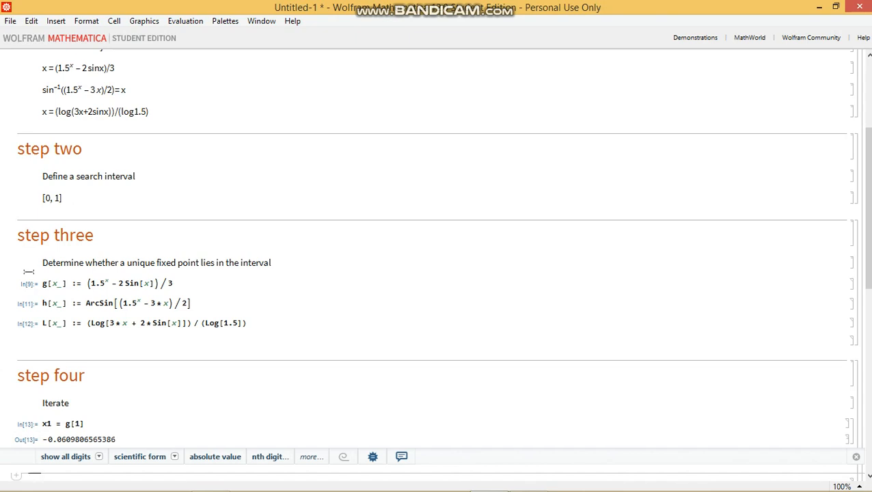
scroll("down", 3)
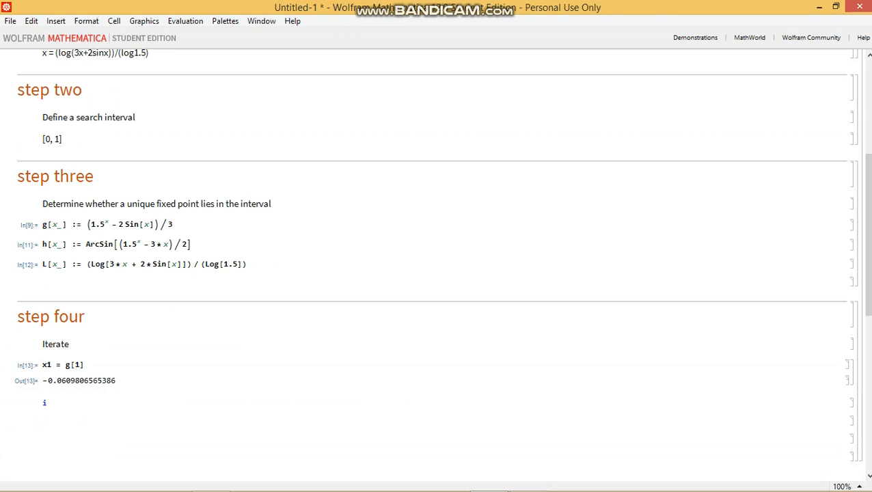
type("1")
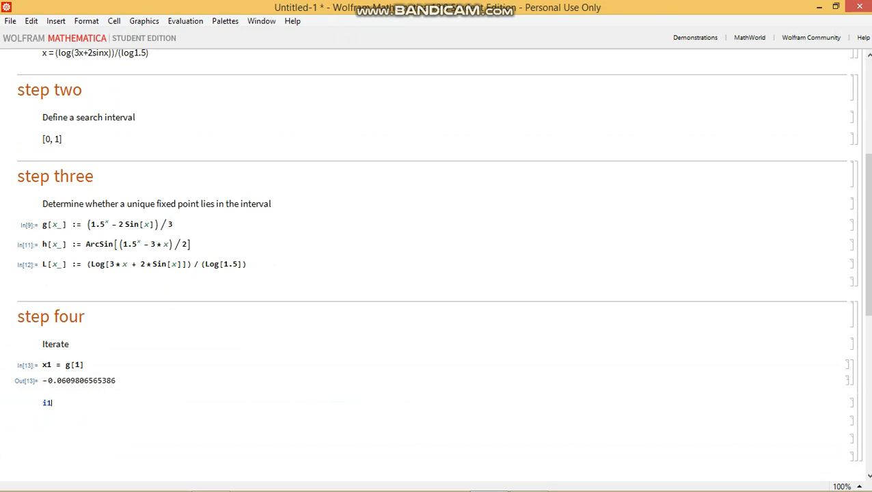
type("= h[1")
type("k1")
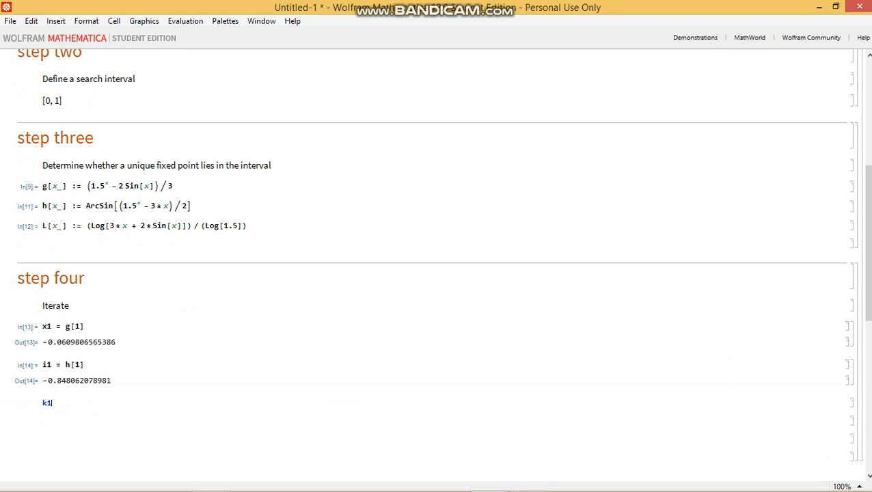
type("=")
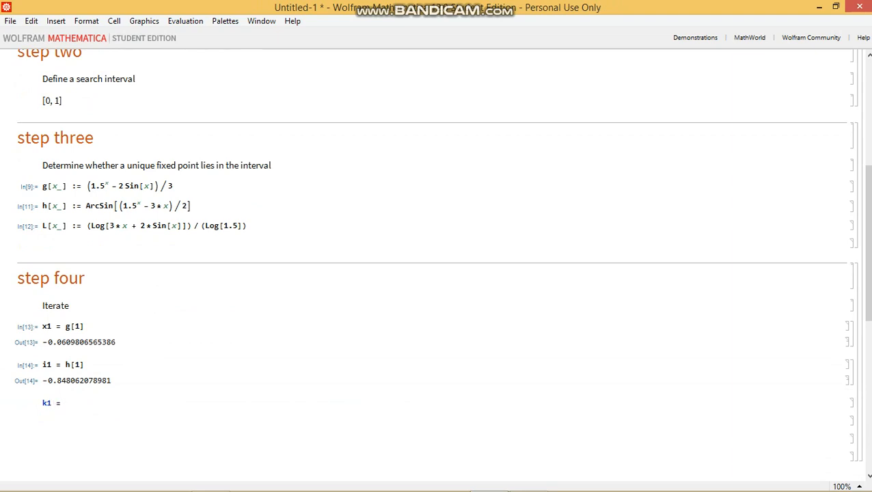
type("L[1")
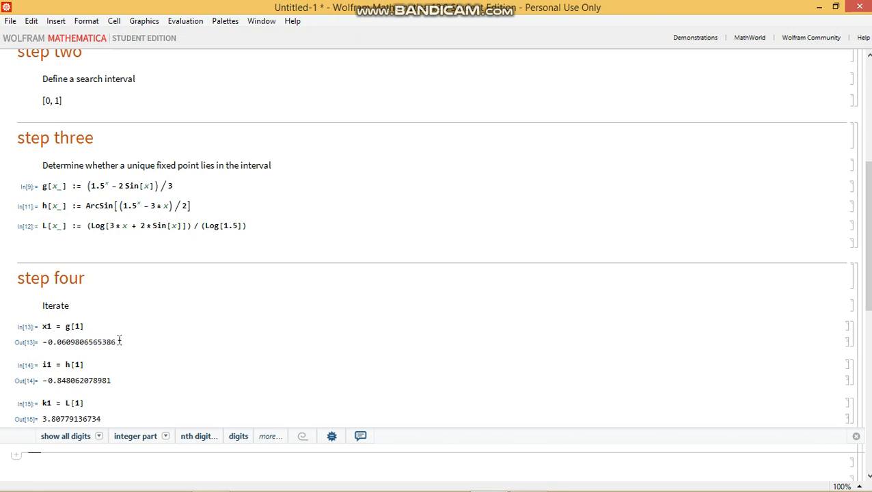
Step: Evaluate x2 = g[x1] and x3 = g[x2], then begin x4 = g[x3]
left_click(79, 342)
type("x2")
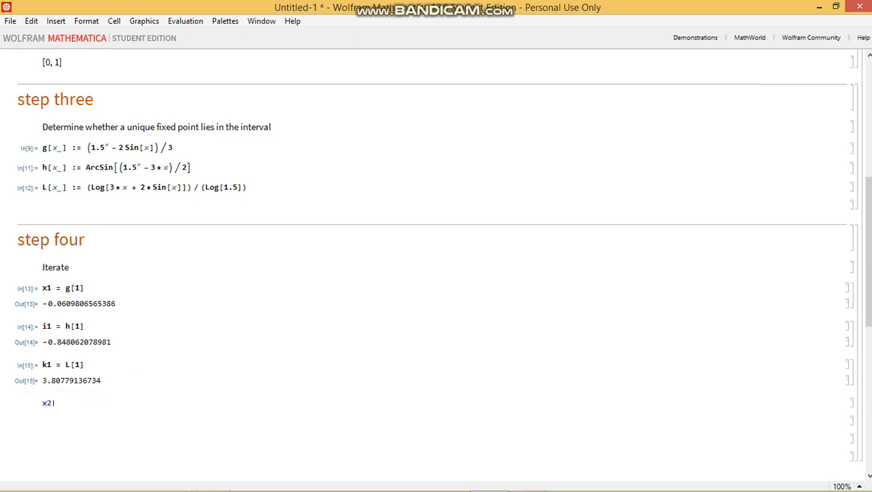
type("= g")
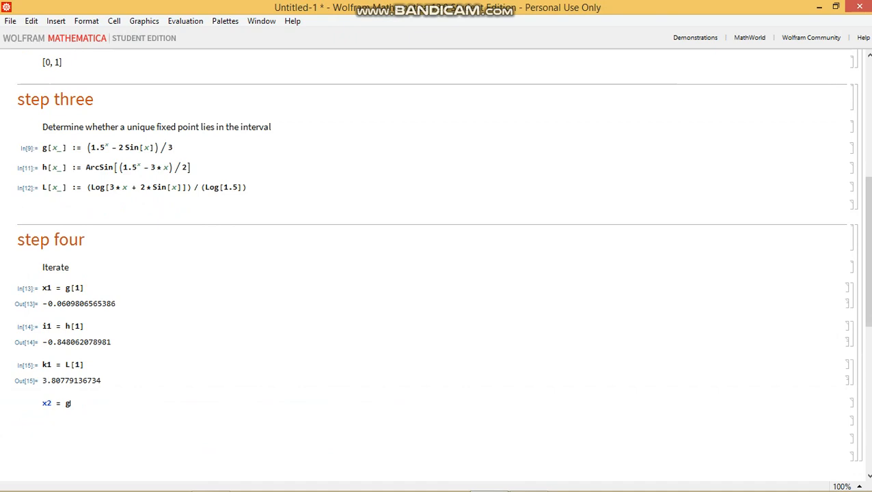
type("[x1]")
type("x3")
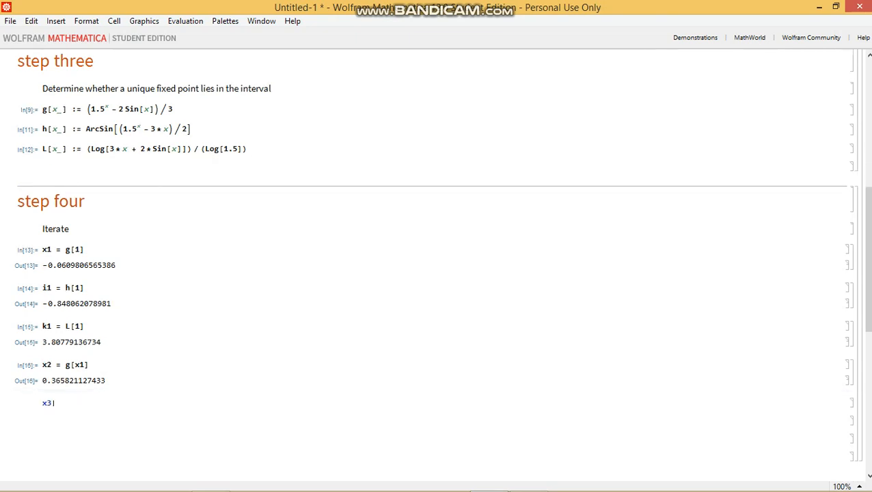
type("=")
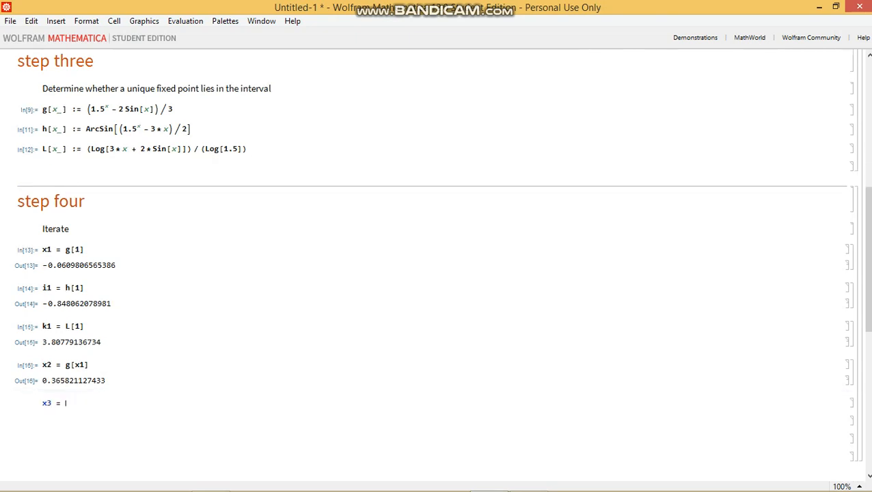
type("g[")
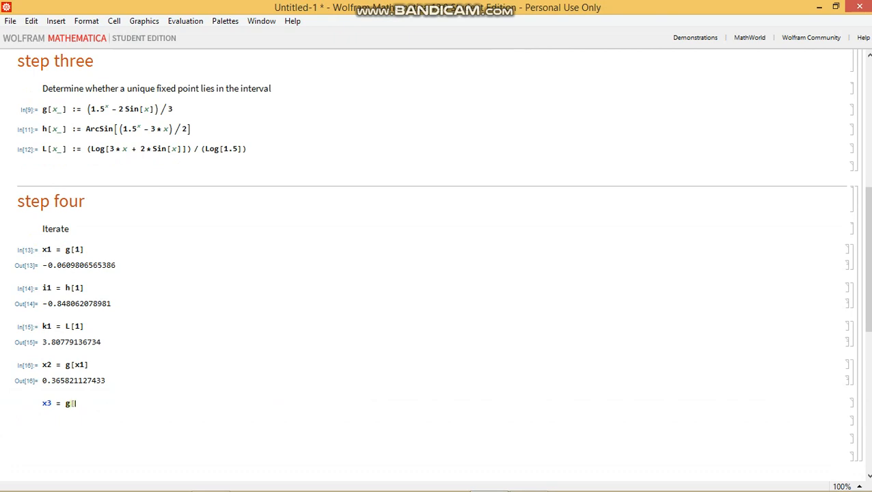
key("Shift+Enter")
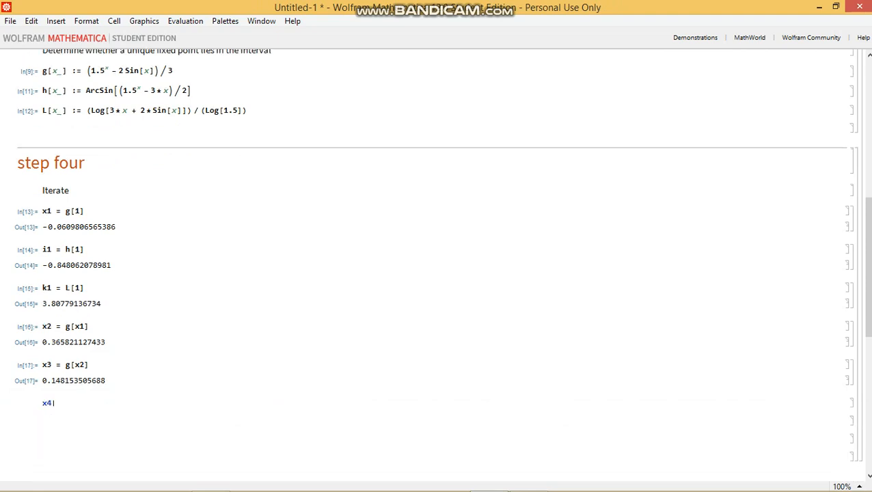
type("= g")
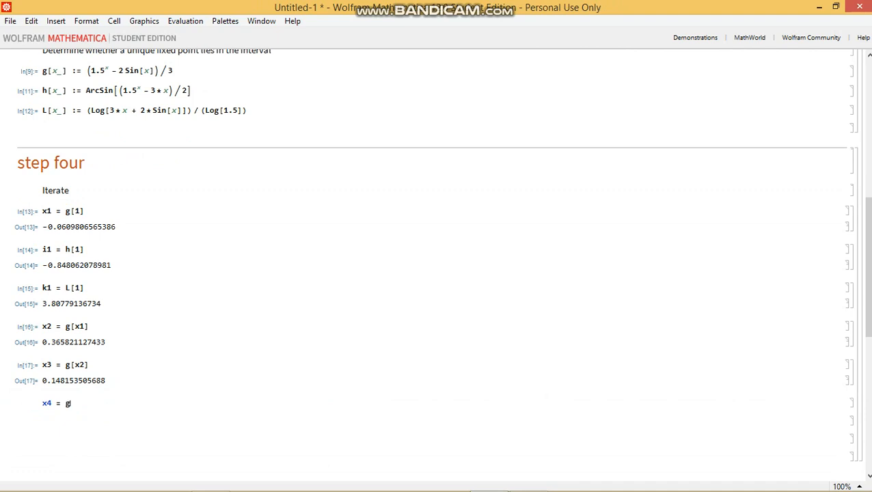
type("[x3]")
type("x5")
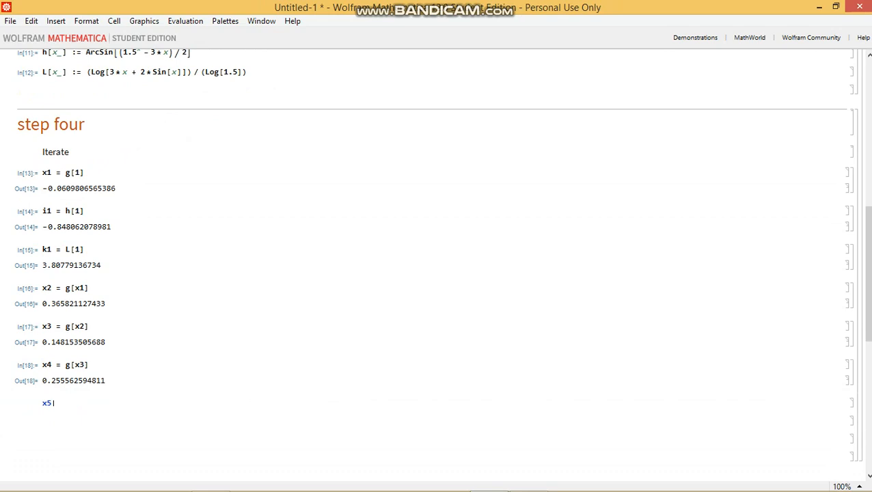
Step: Finish x4 and evaluate x5 = g[x4], x6 = g[x5], x7 = g[x6], reaching 0.214712940818
type("=")
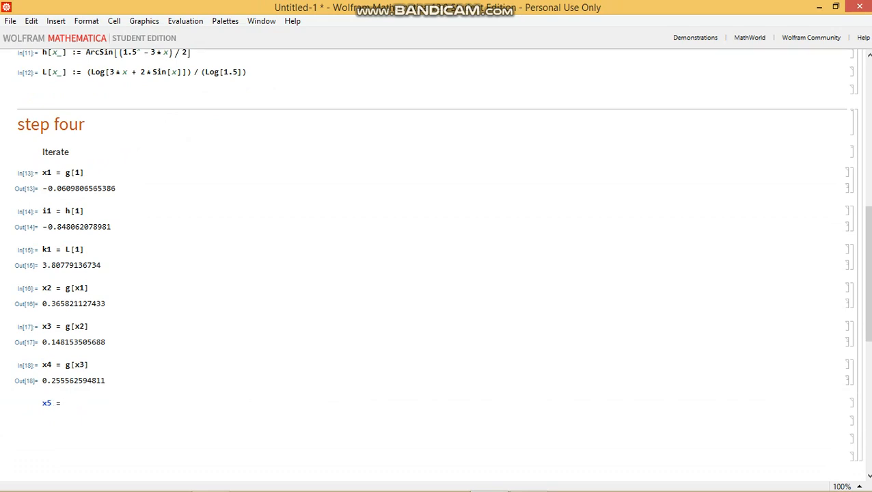
type("g[")
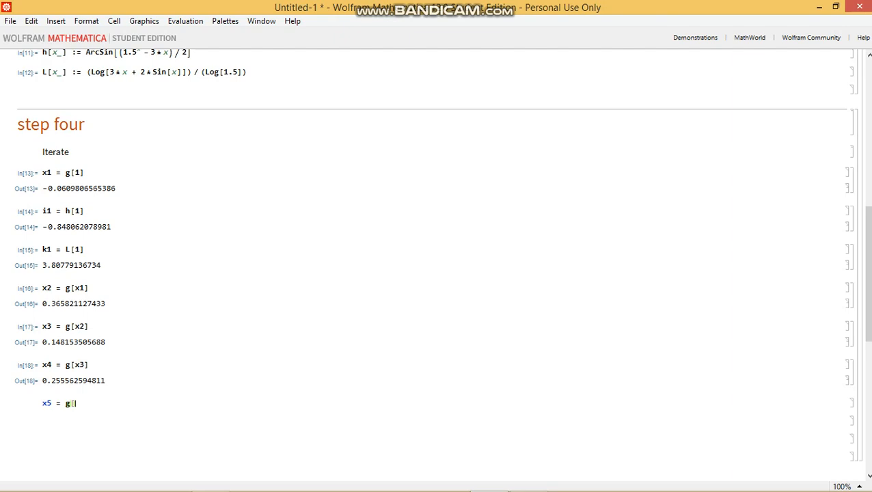
type("x4]")
type("x6")
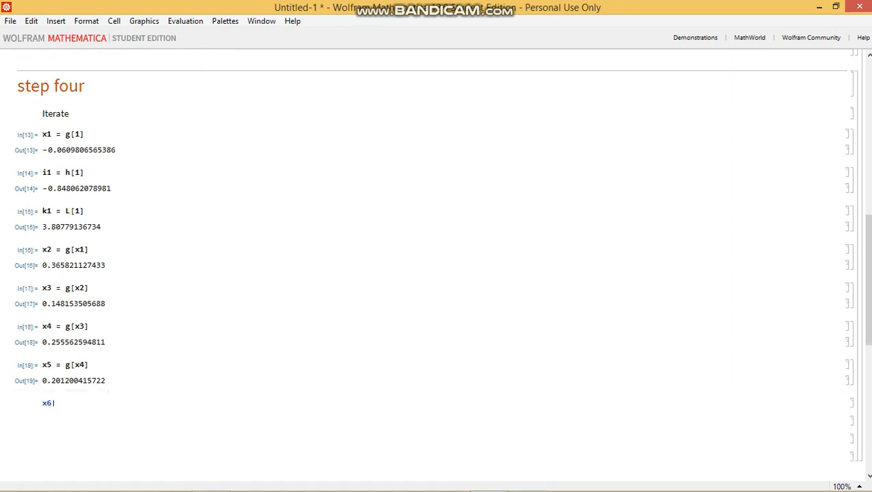
type("= g")
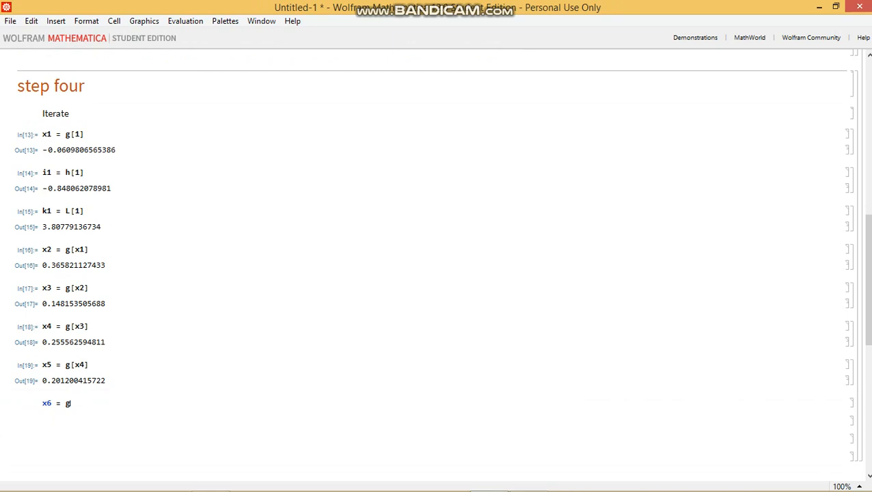
type("[x5")
type("x7")
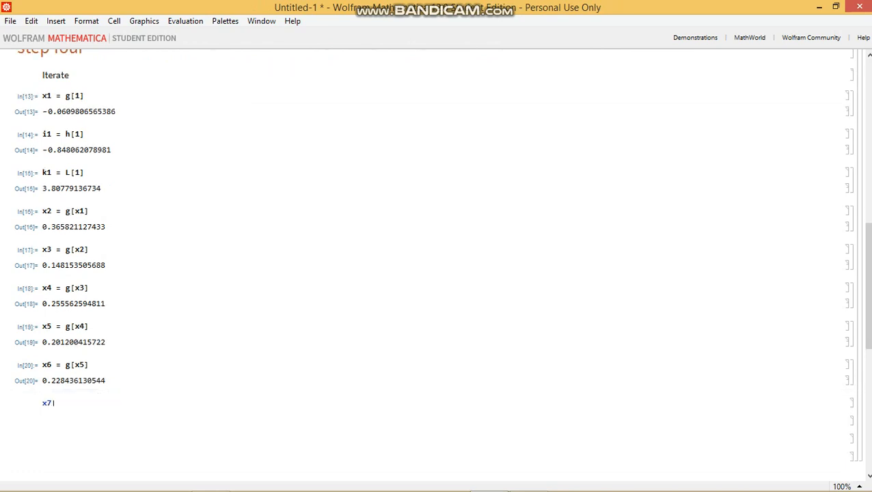
type("=")
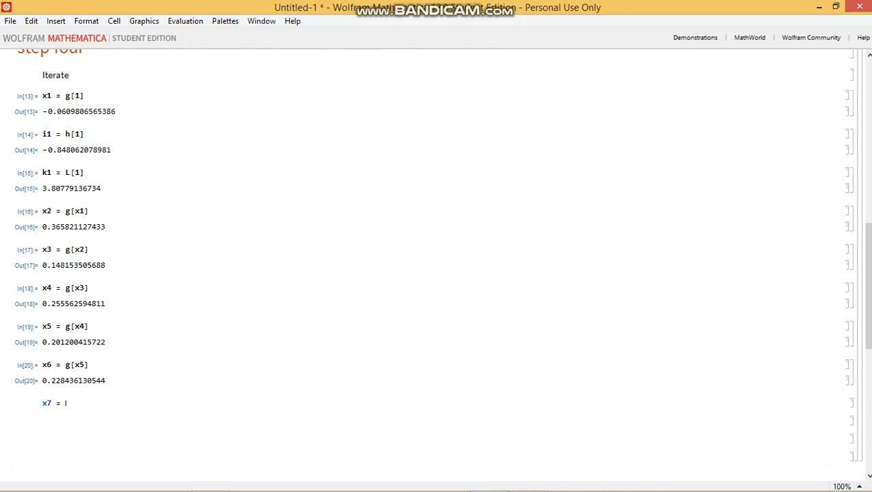
type("g[")
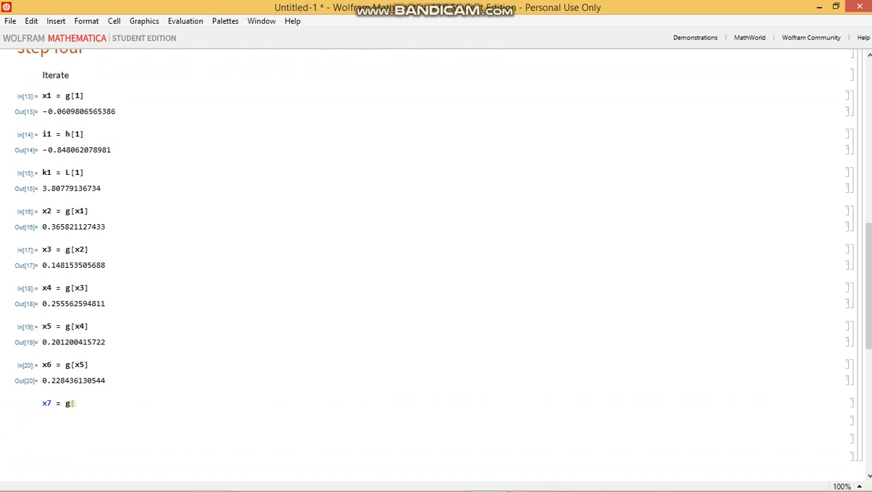
type("x6")
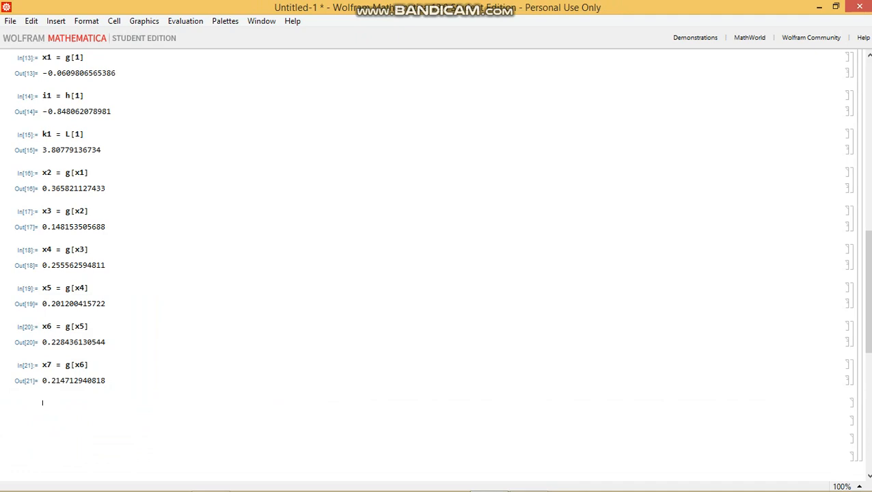
mouse_move(172, 454)
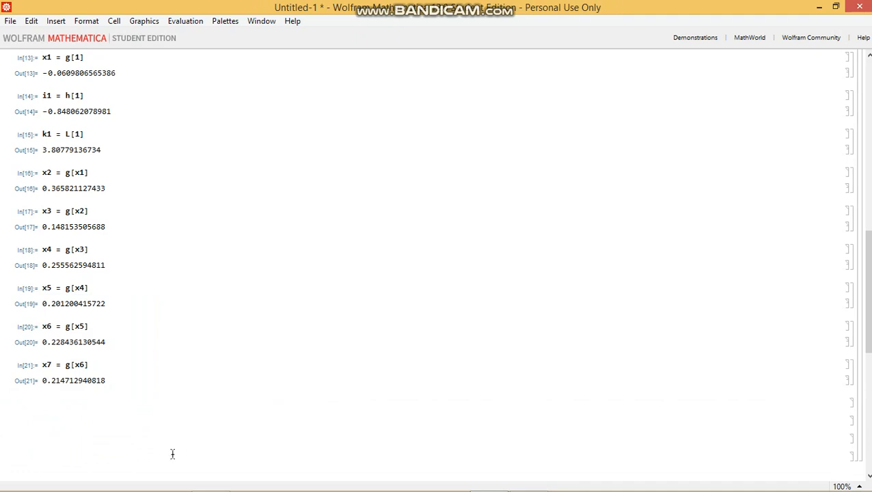
mouse_move(165, 320)
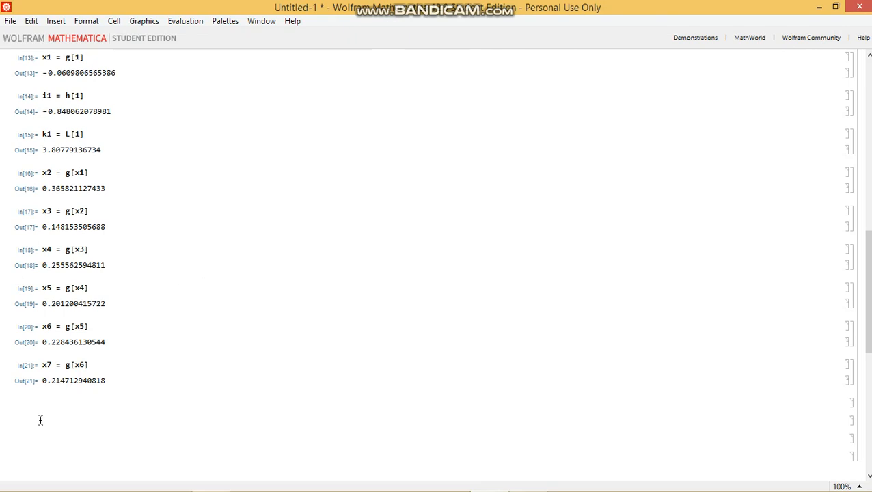
Step: Evaluate Plot[3*x - 1.5^x + 2*Sin[x], {x, 0, 1}], reusing the f definition from above
type("Plot[")
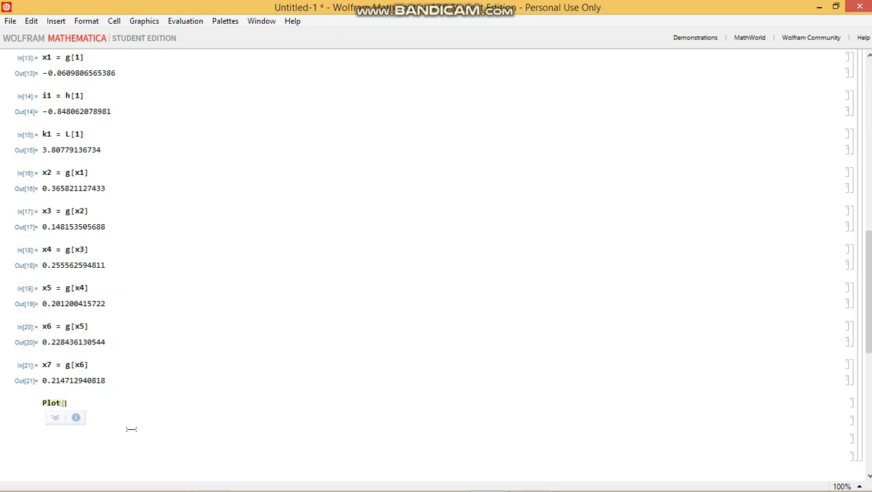
scroll("up", 3)
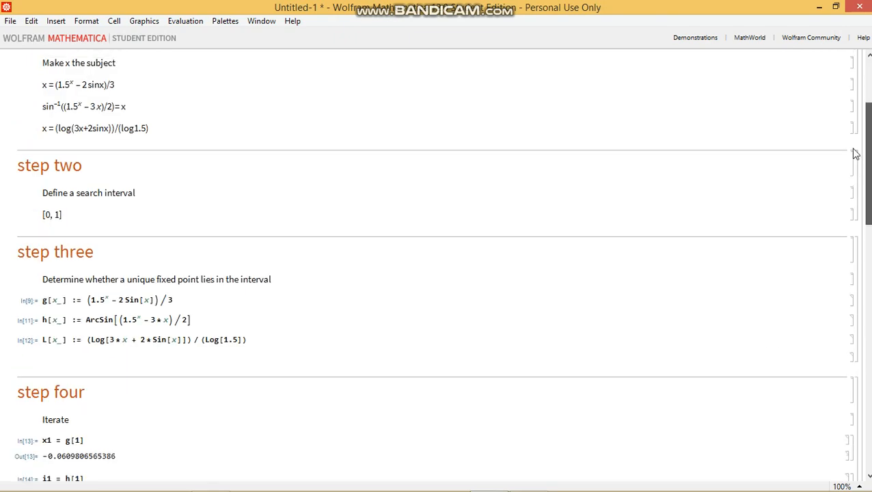
scroll("up", 3)
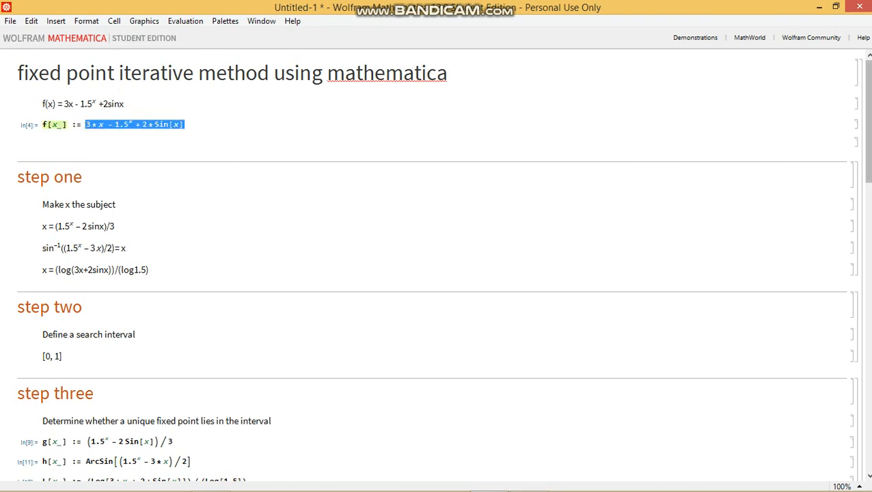
scroll("down", 3)
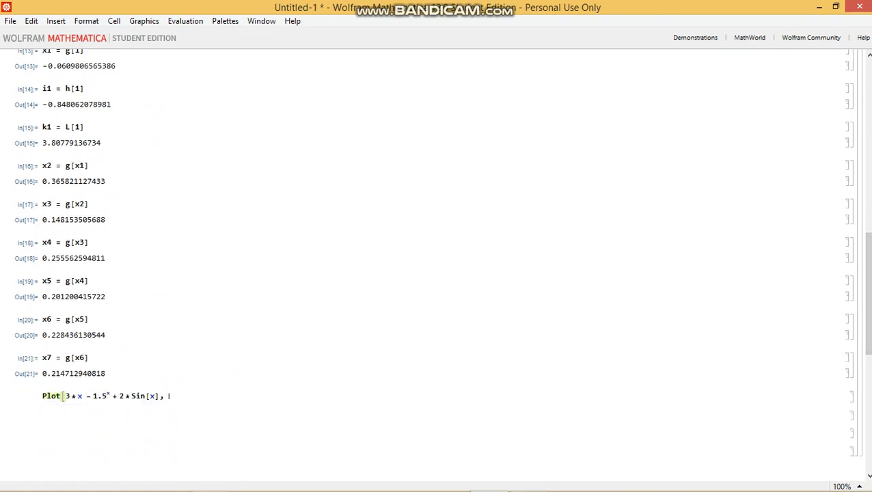
type("{x")
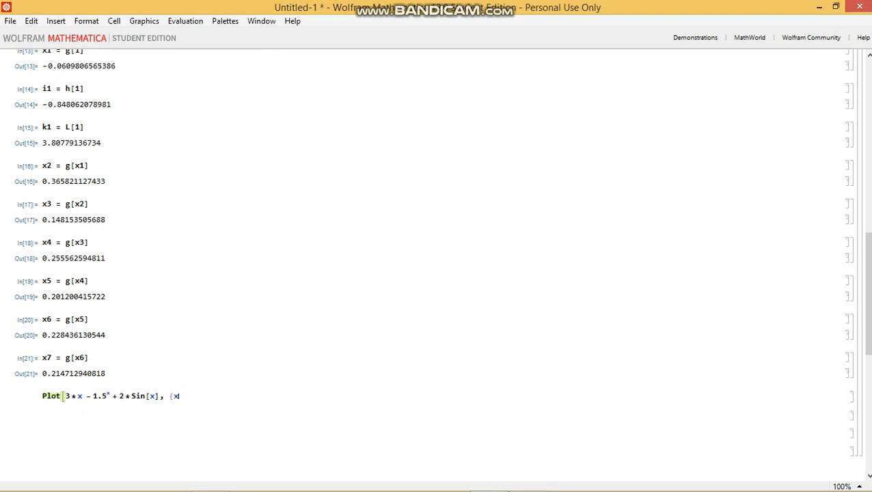
type(", 0, 1")
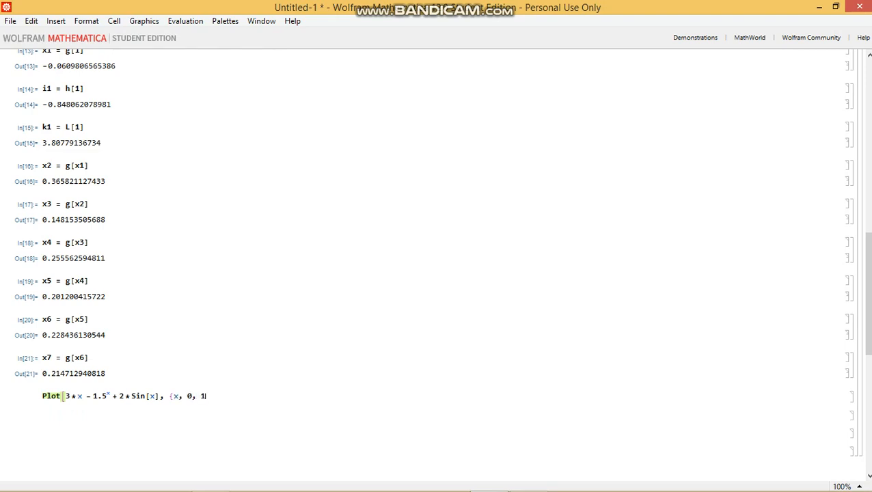
key("shift+Return")
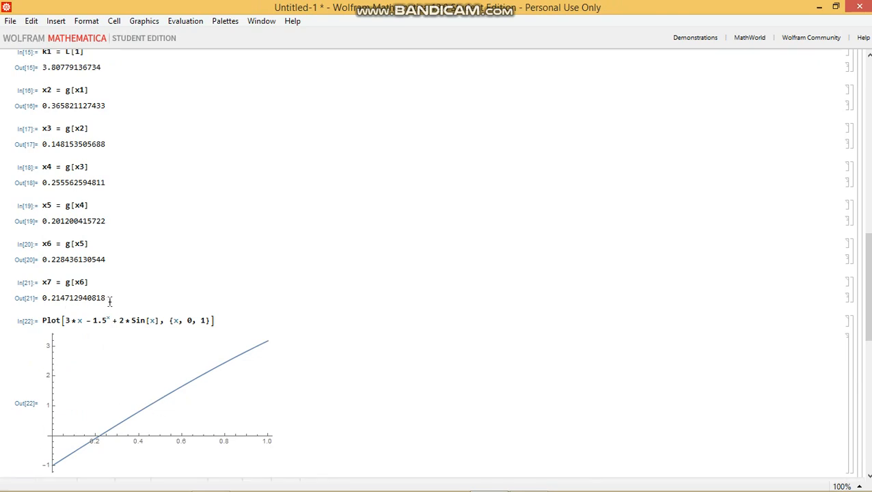
double_click(74, 297)
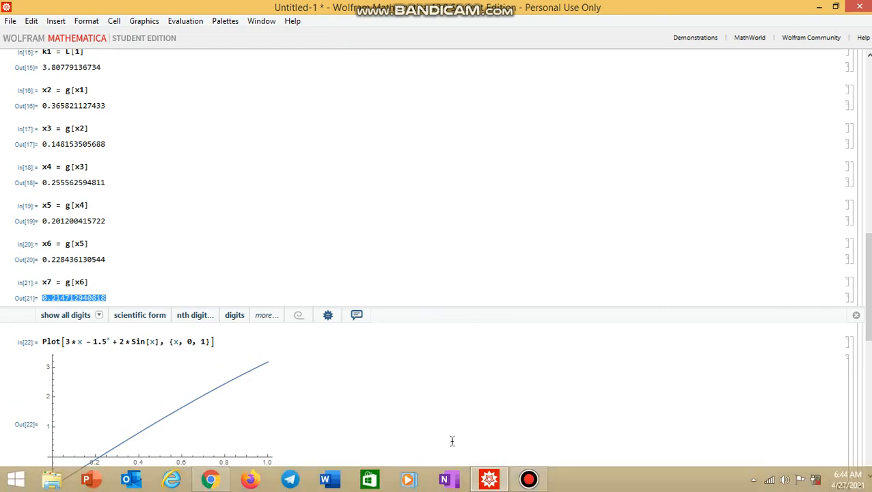
left_click(529, 478)
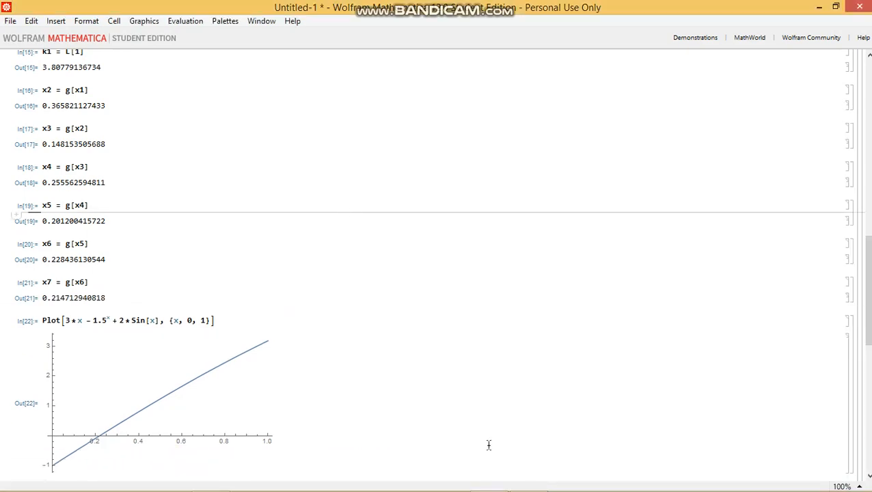
left_click(528, 478)
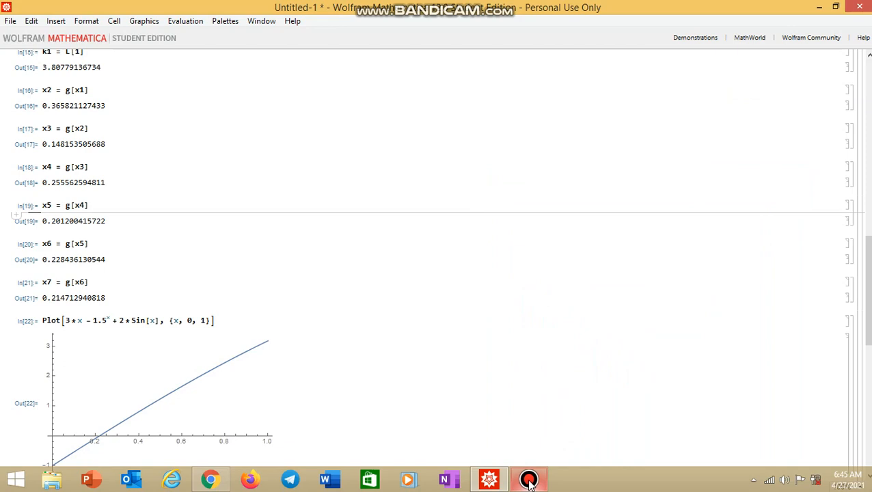
left_click(528, 478)
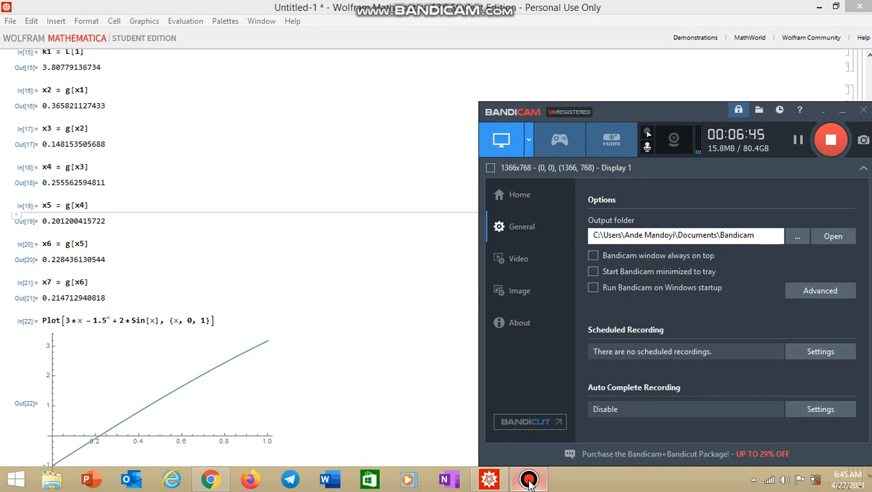